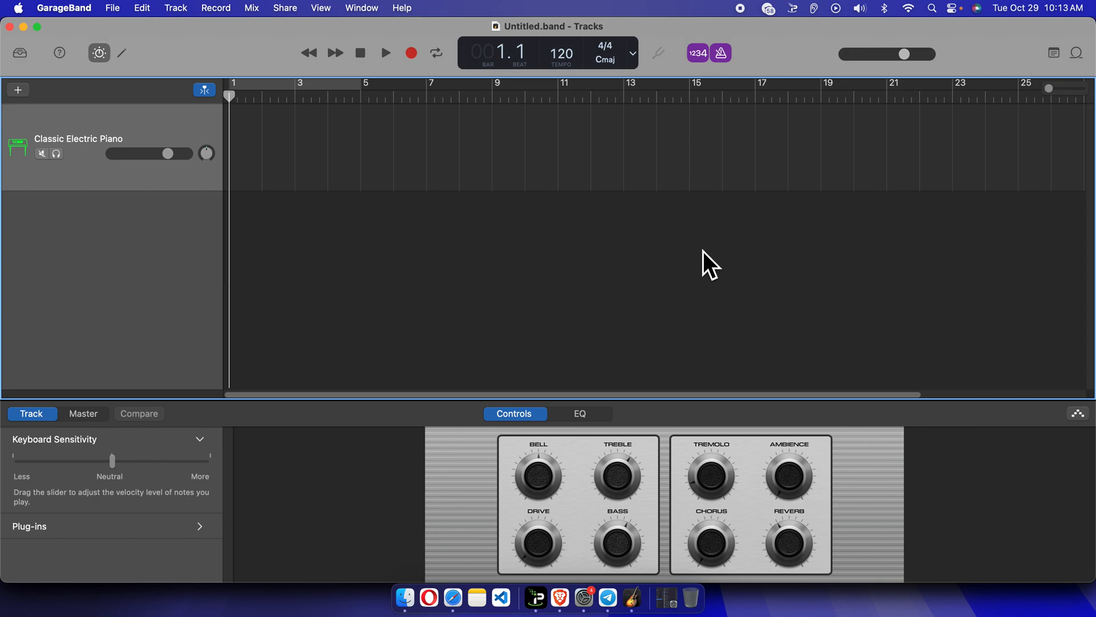
pyautogui.moveTo(237, 94)
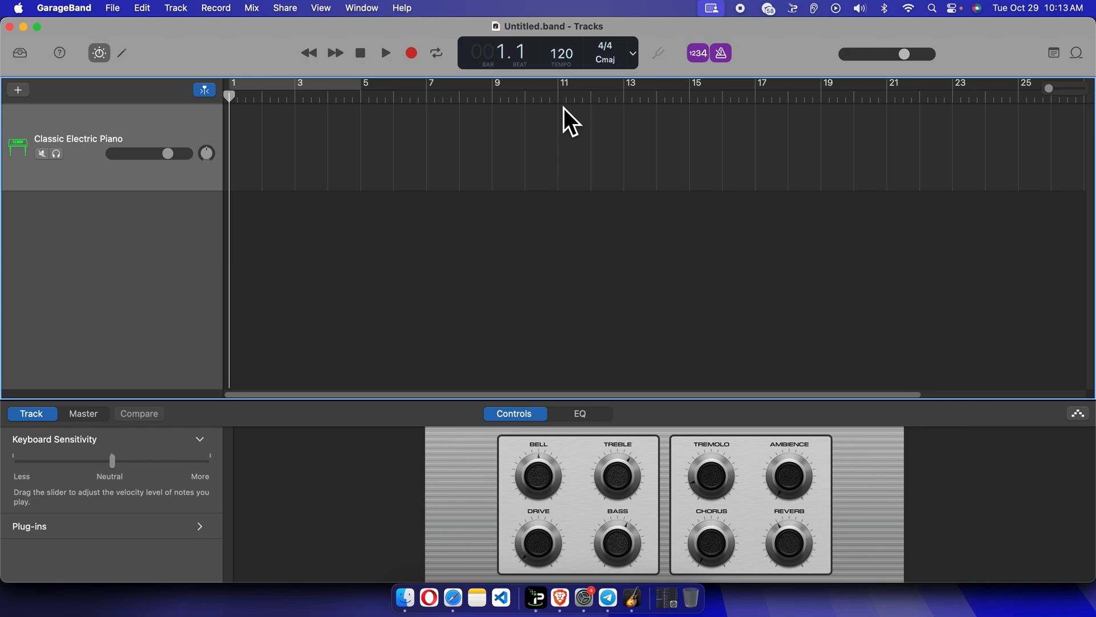
pyautogui.moveTo(337, 474)
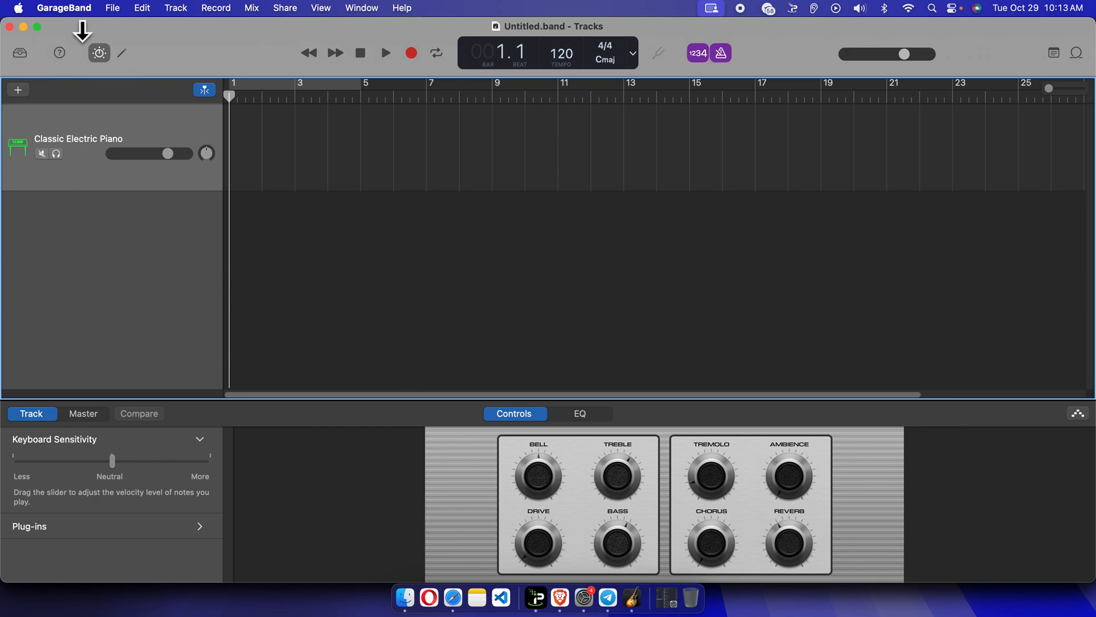
pyautogui.moveTo(74, 32)
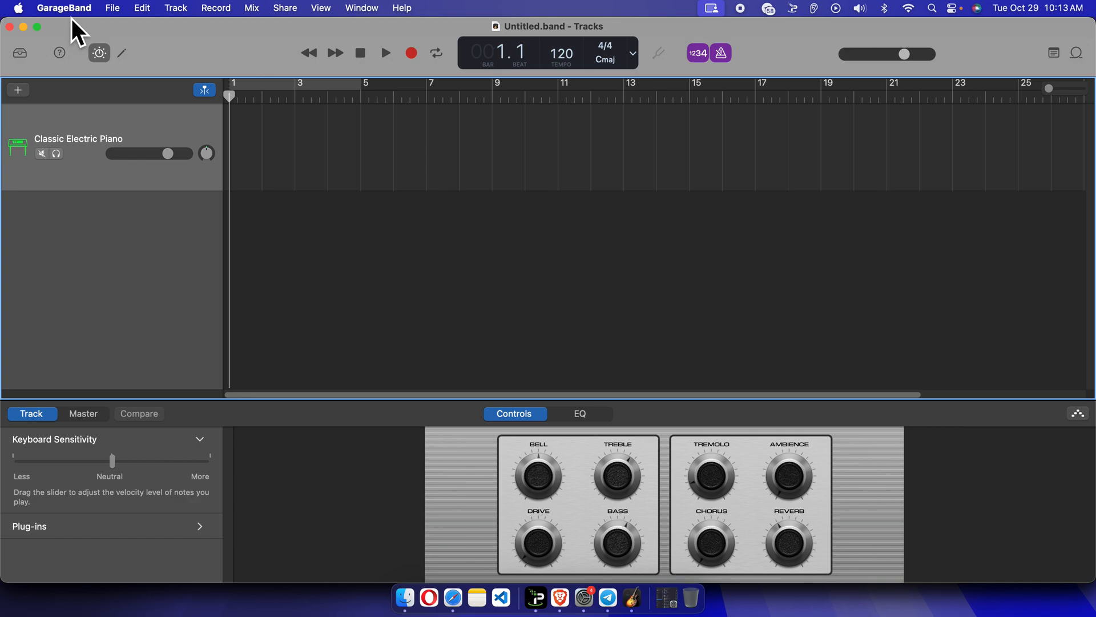
# Start downloading all available sounds via GarageBand's Sound Library menu
pyautogui.click(65, 8)
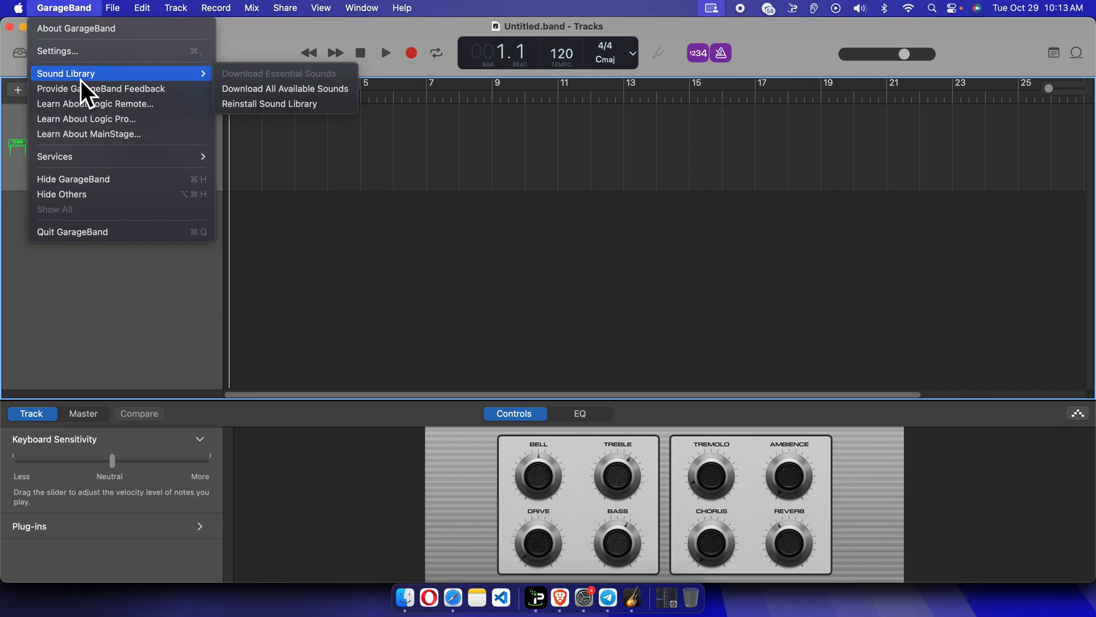
pyautogui.moveTo(270, 120)
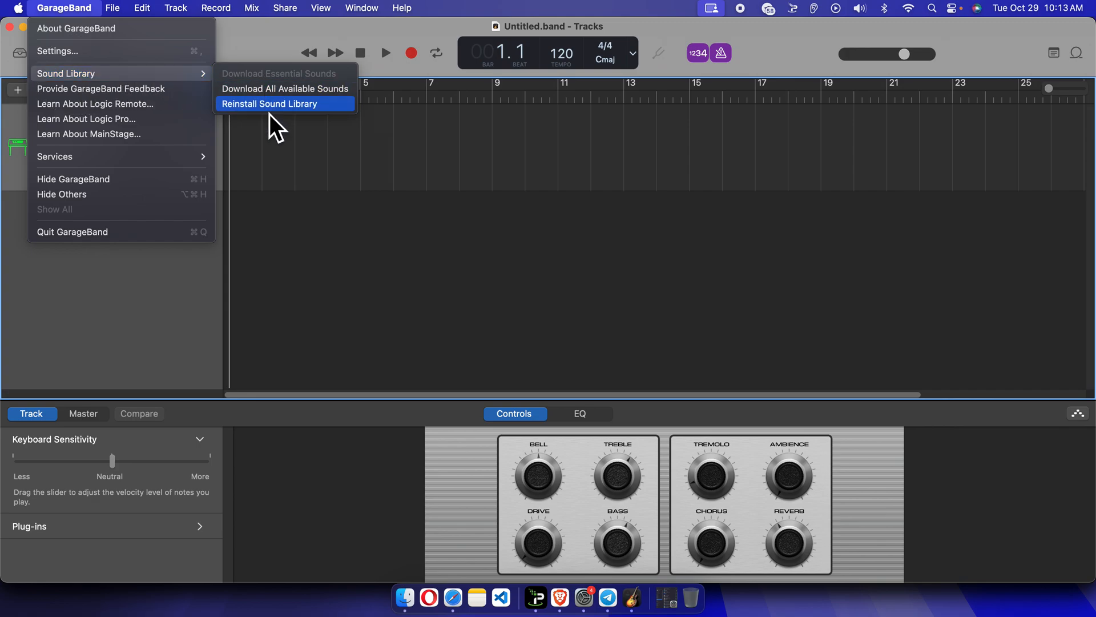
pyautogui.moveTo(244, 93)
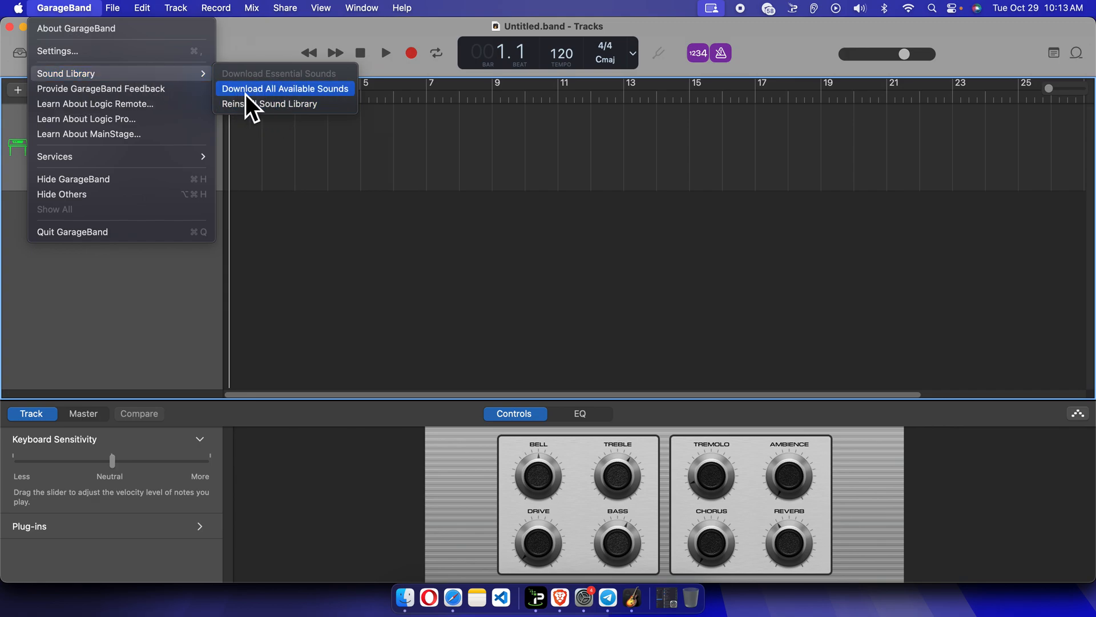
pyautogui.moveTo(341, 115)
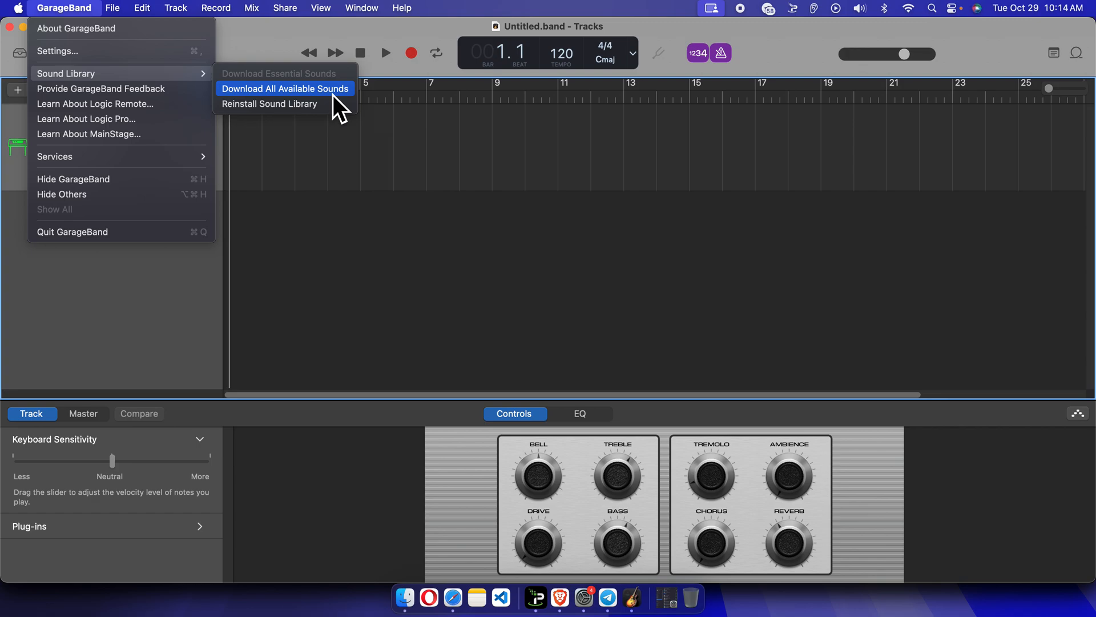
pyautogui.click(286, 89)
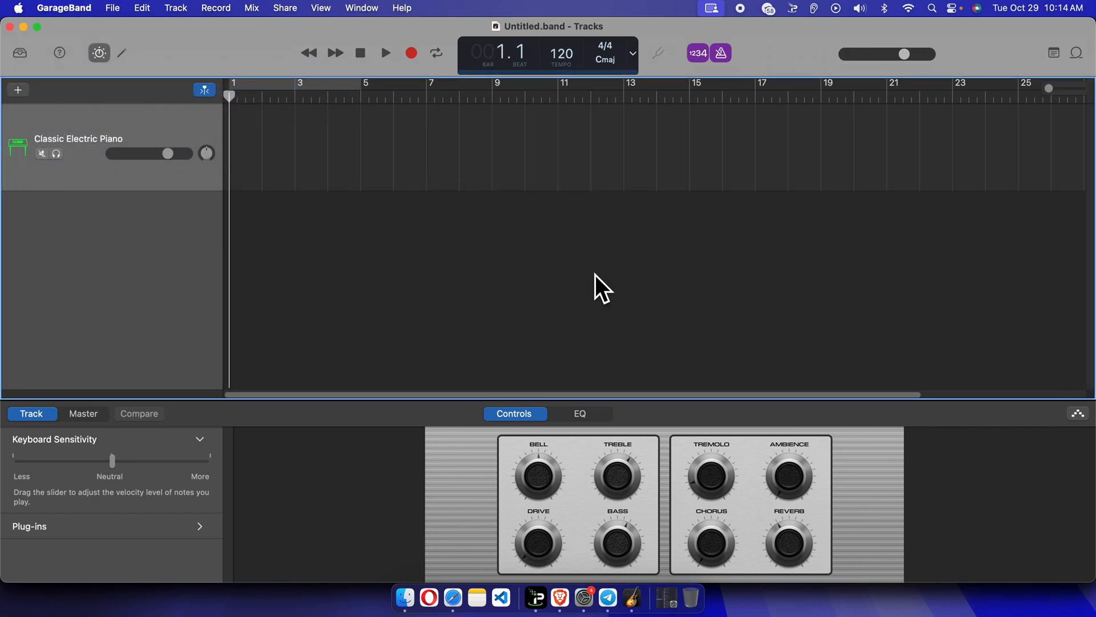
pyautogui.moveTo(250, 166)
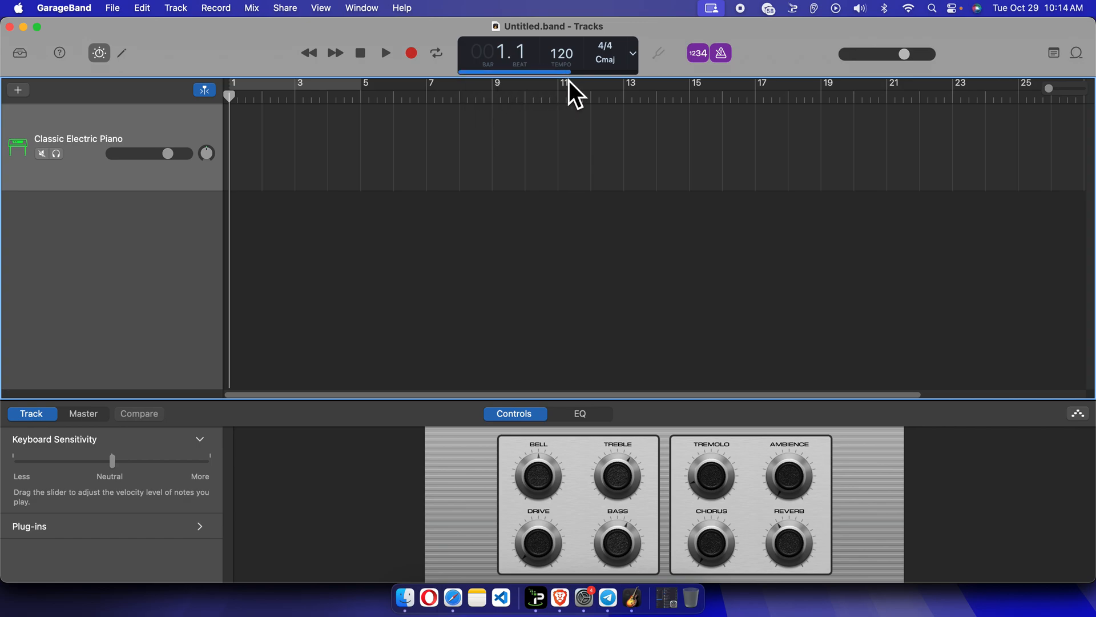
pyautogui.moveTo(650, 92)
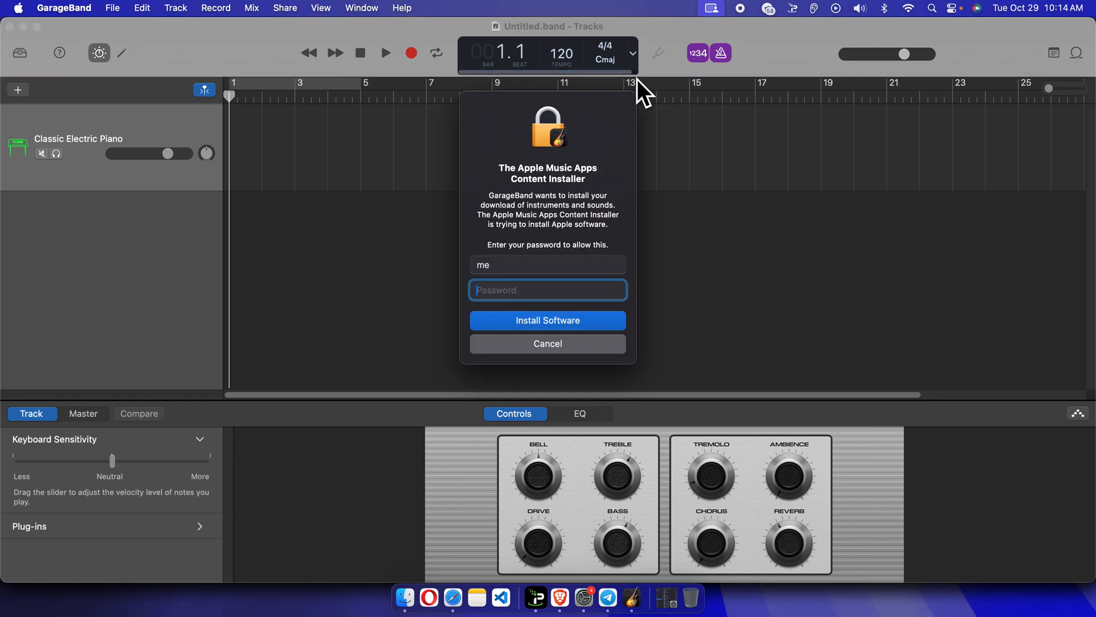
pyautogui.moveTo(535, 329)
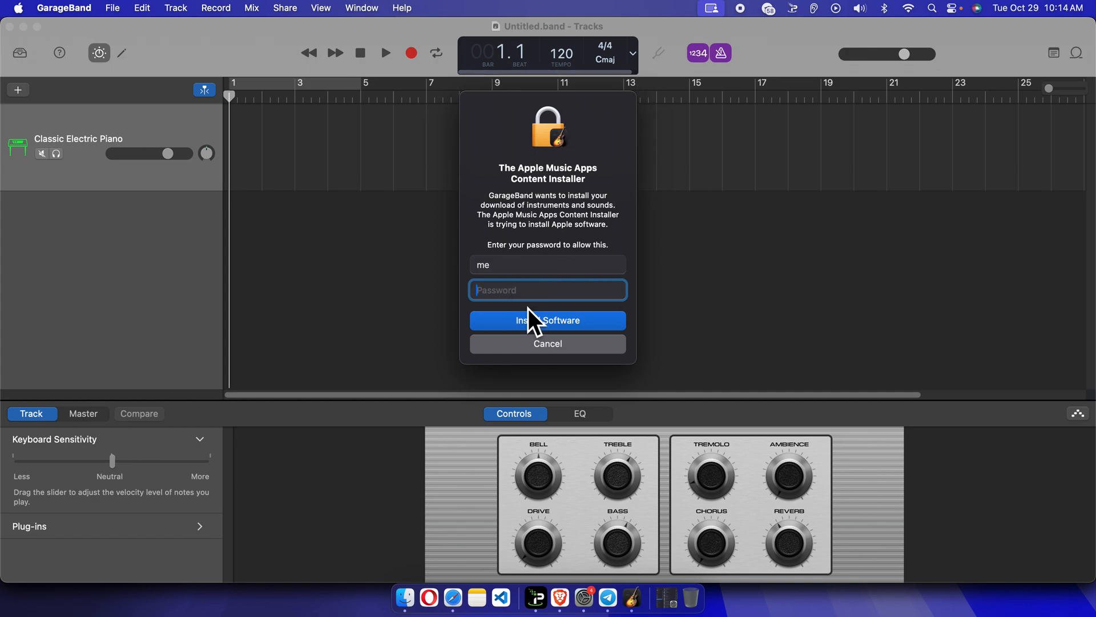
pyautogui.moveTo(562, 343)
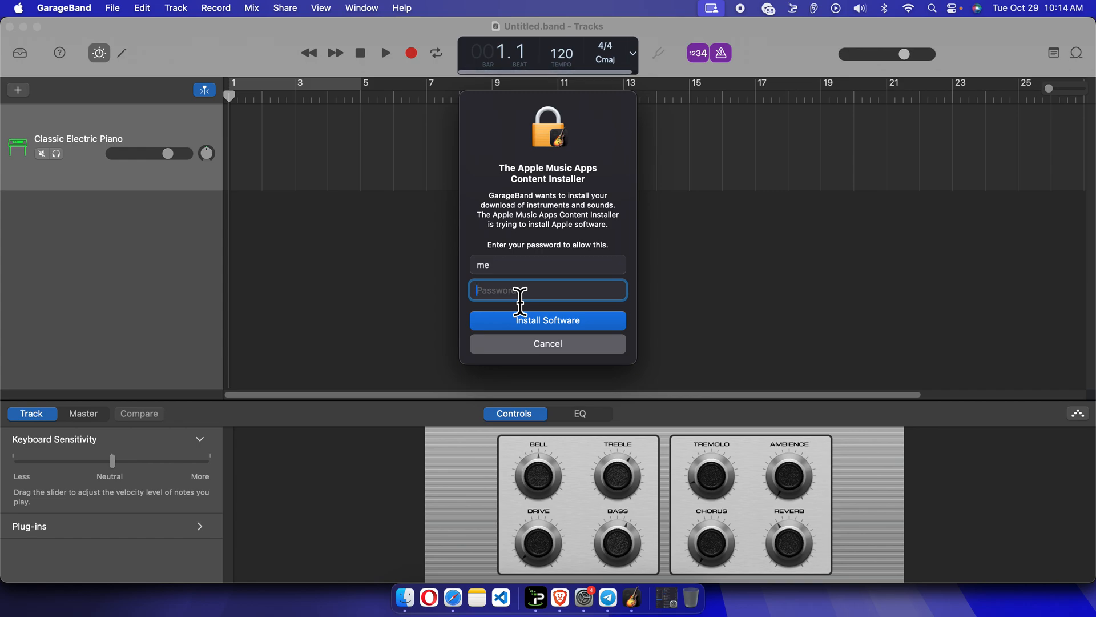
# Enter the Mac administrator password so the downloaded sounds can be installed
pyautogui.write('••••••')
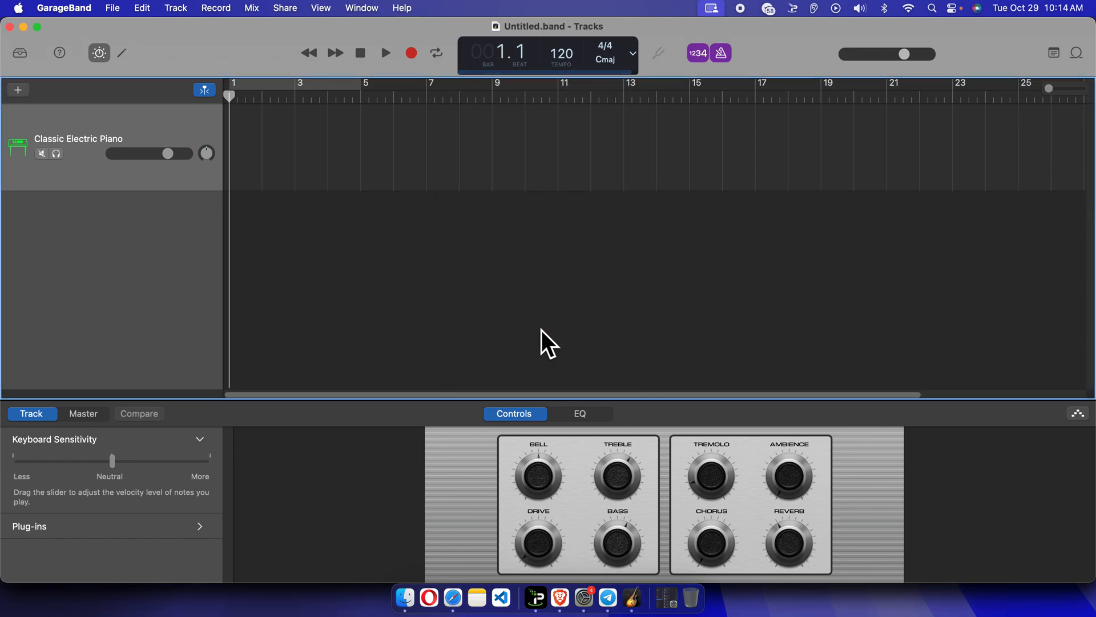
pyautogui.moveTo(286, 94)
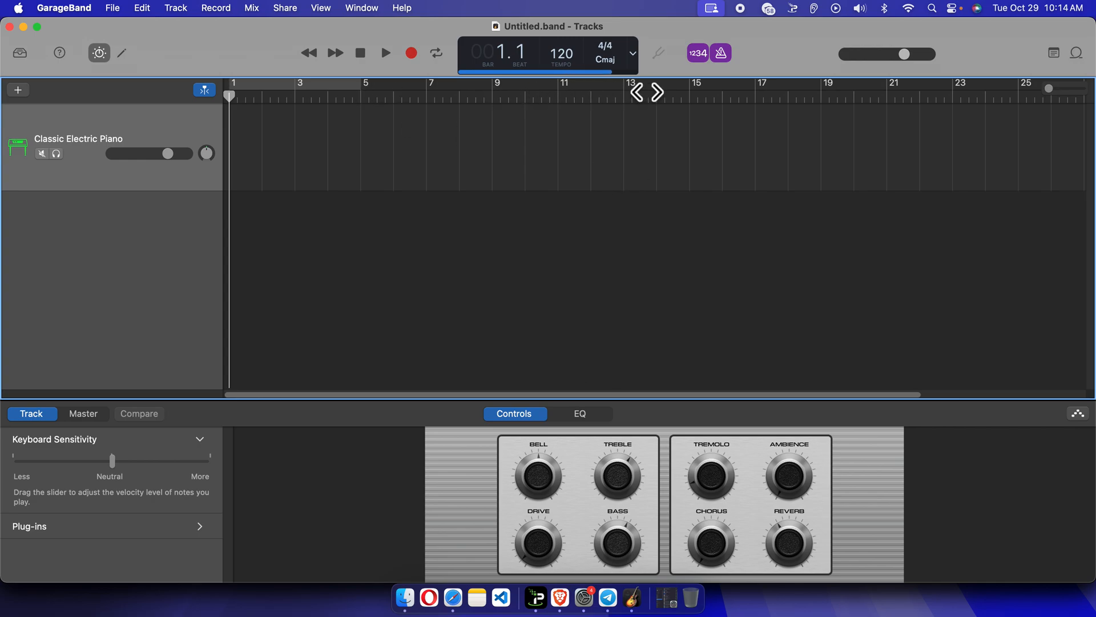
pyautogui.moveTo(637, 103)
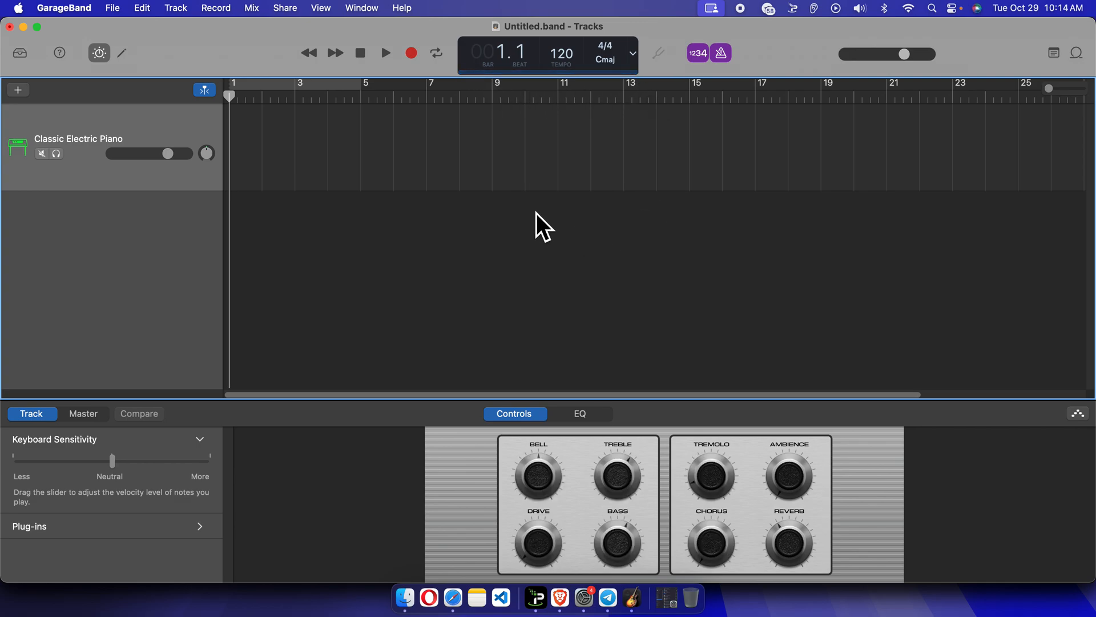
pyautogui.moveTo(373, 217)
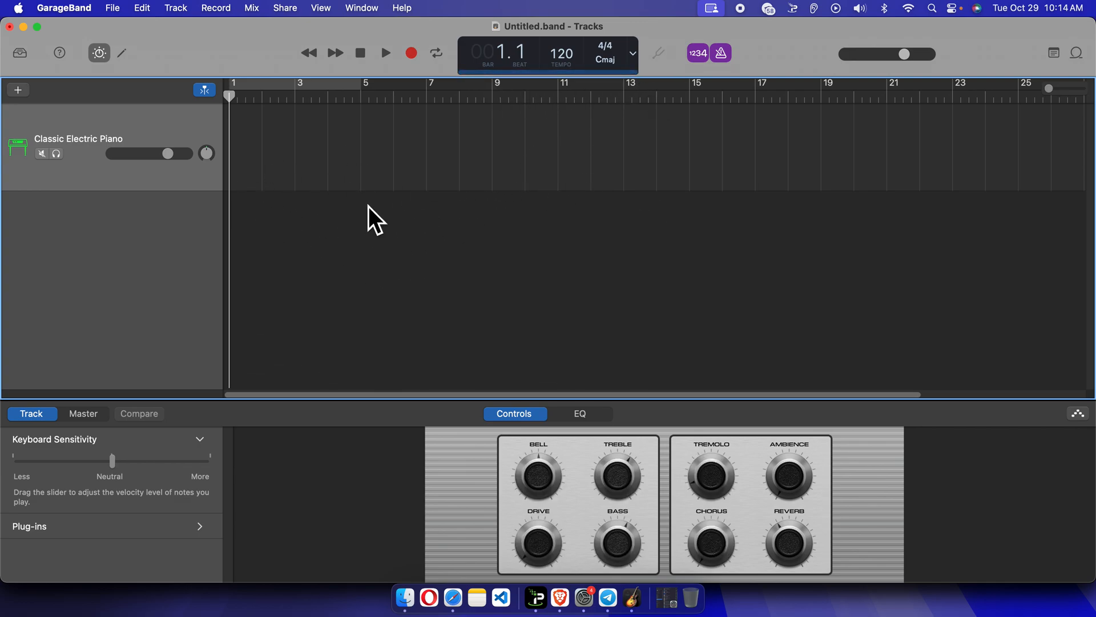
pyautogui.moveTo(926, 115)
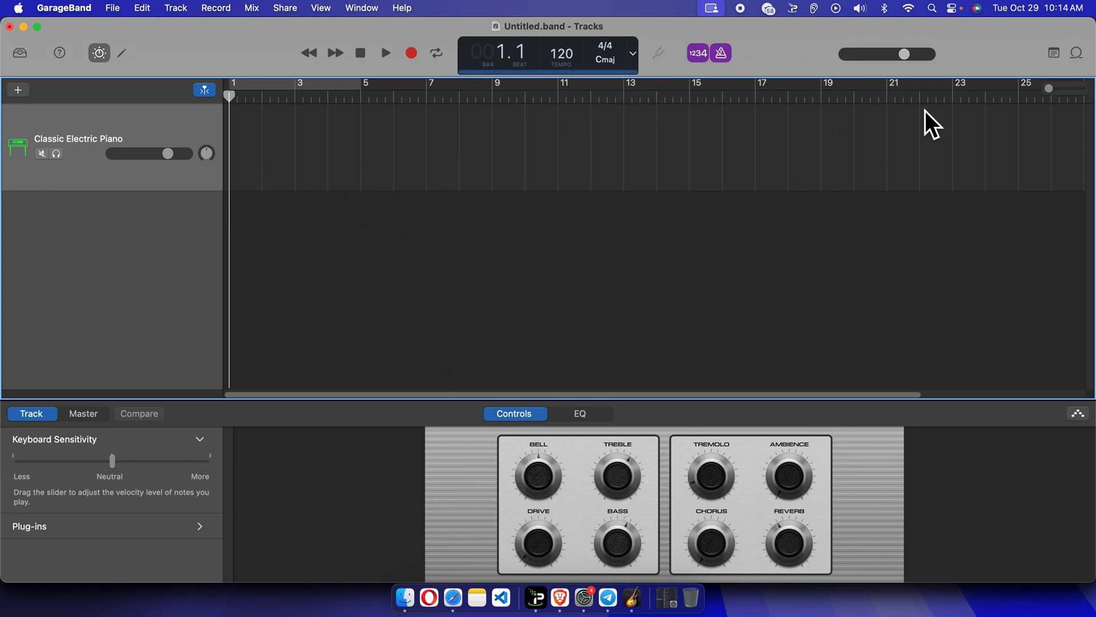
pyautogui.moveTo(1082, 74)
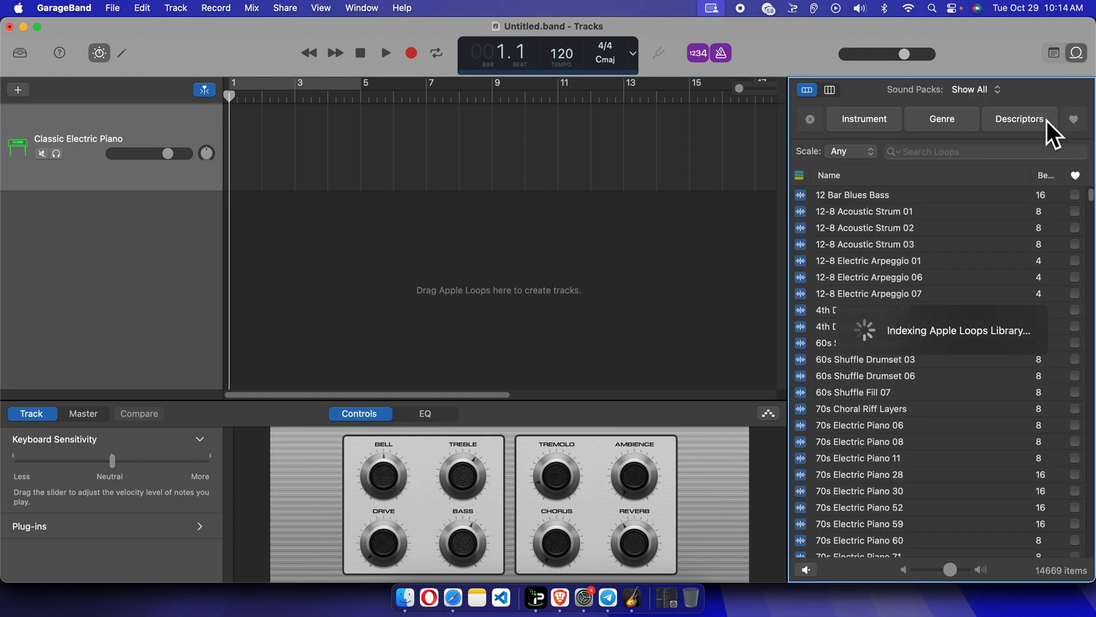
pyautogui.moveTo(884, 346)
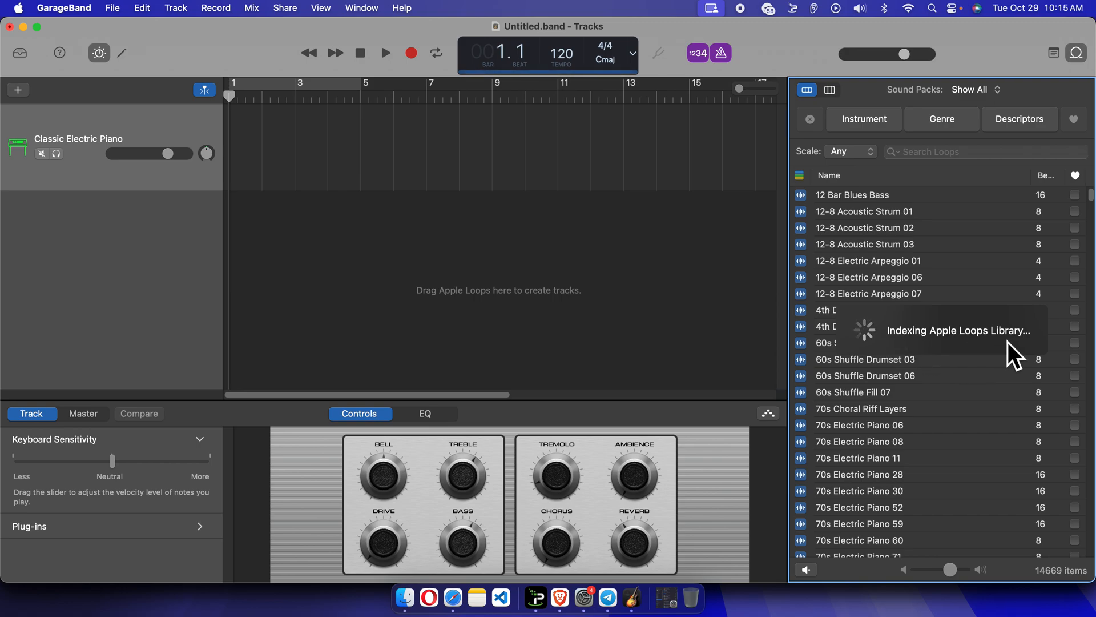
pyautogui.moveTo(873, 253)
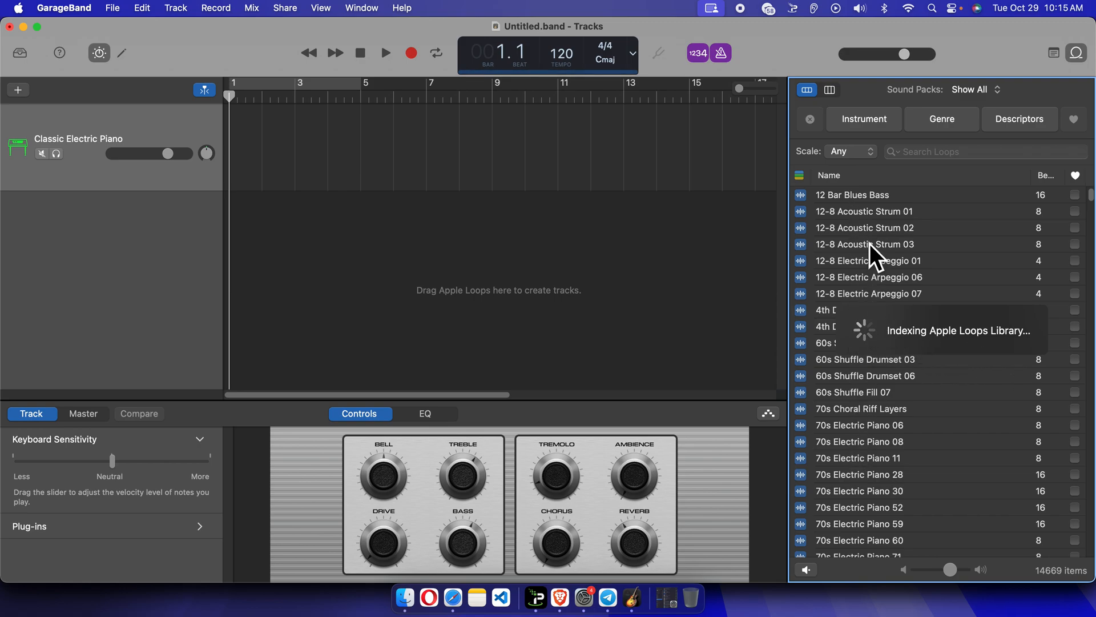
pyautogui.moveTo(846, 217)
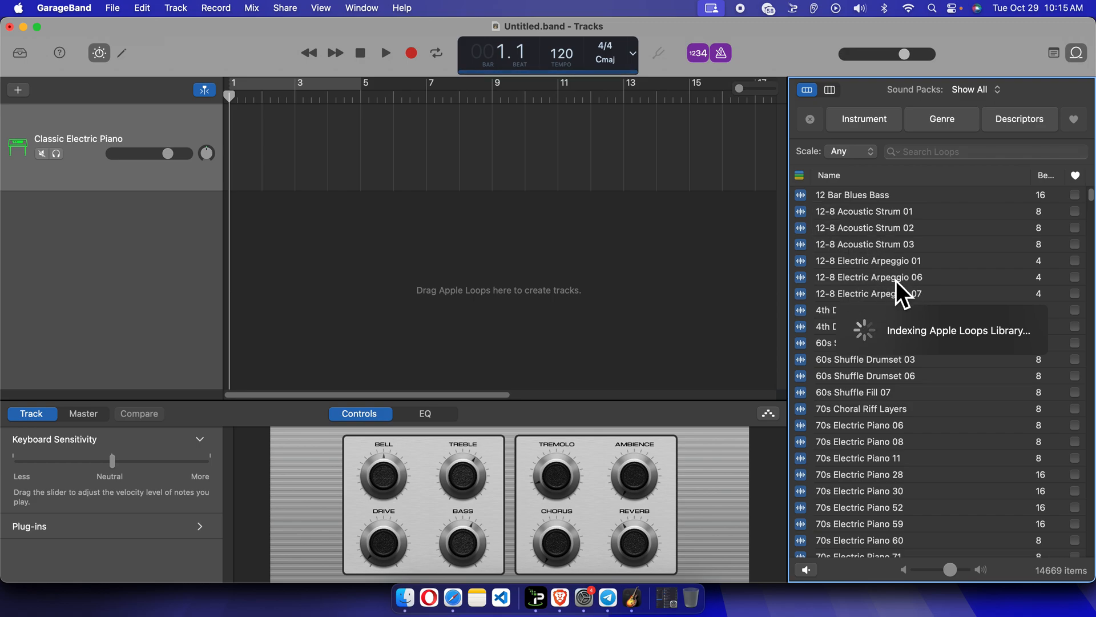
pyautogui.moveTo(853, 436)
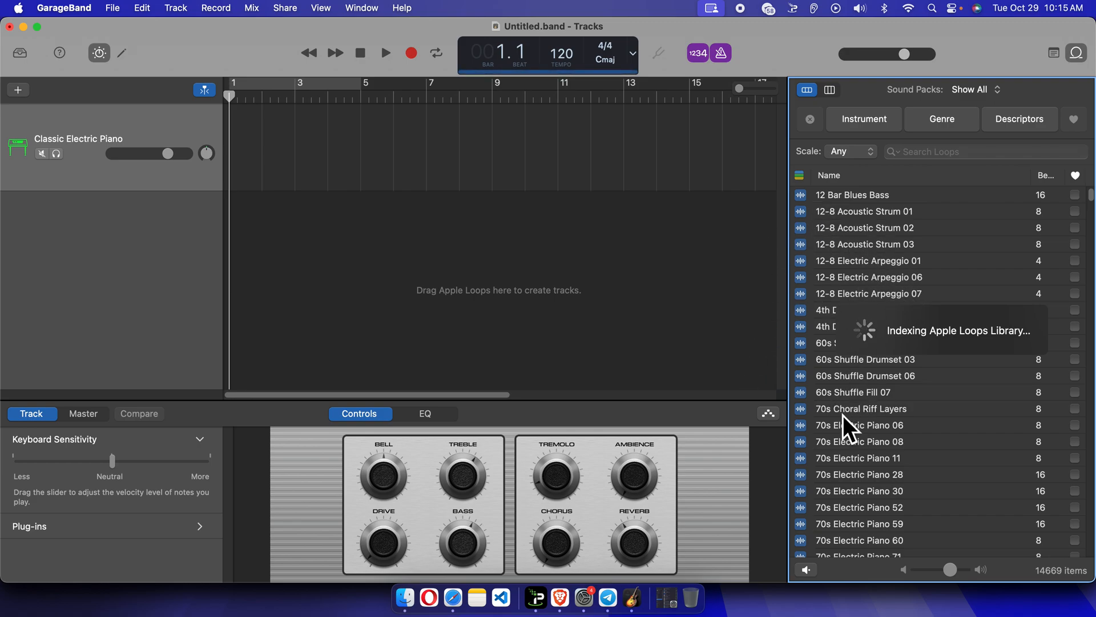
pyautogui.moveTo(894, 257)
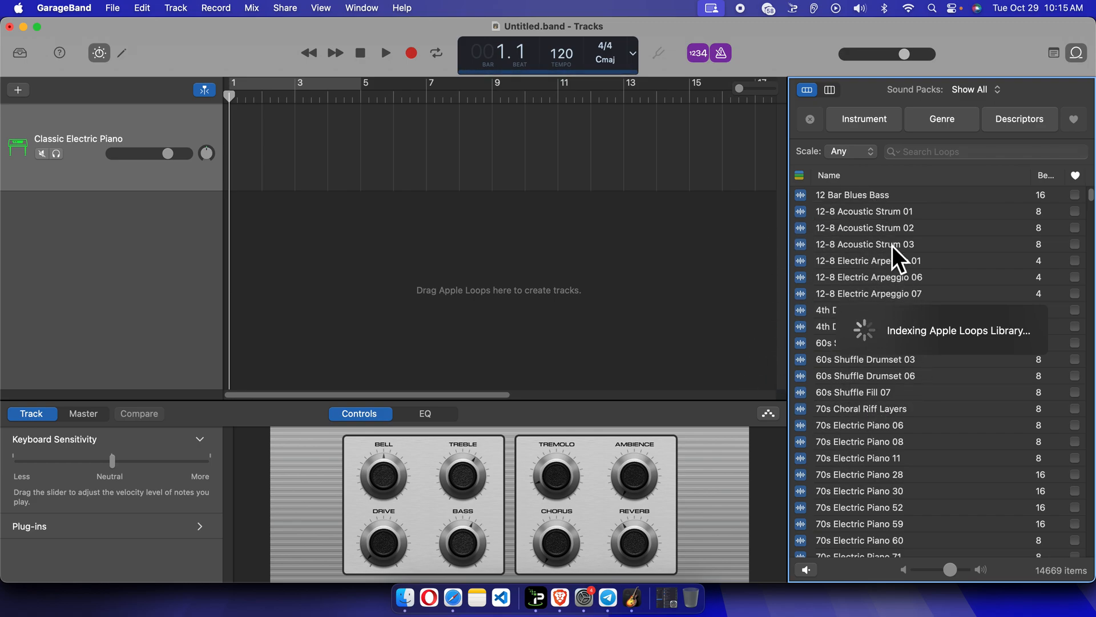
pyautogui.moveTo(855, 236)
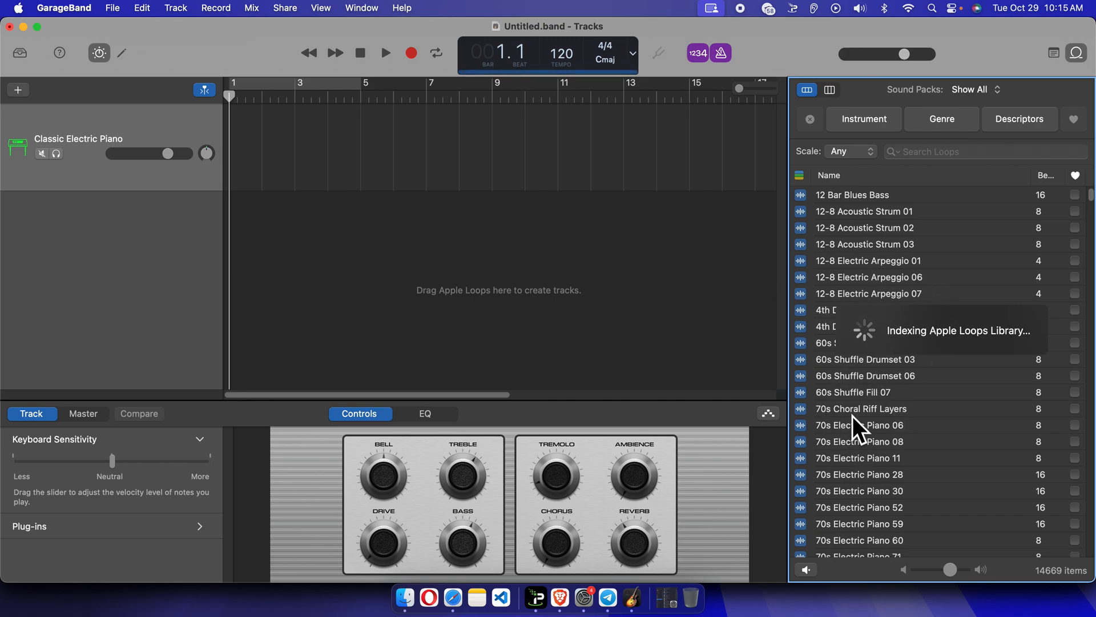
pyautogui.moveTo(874, 356)
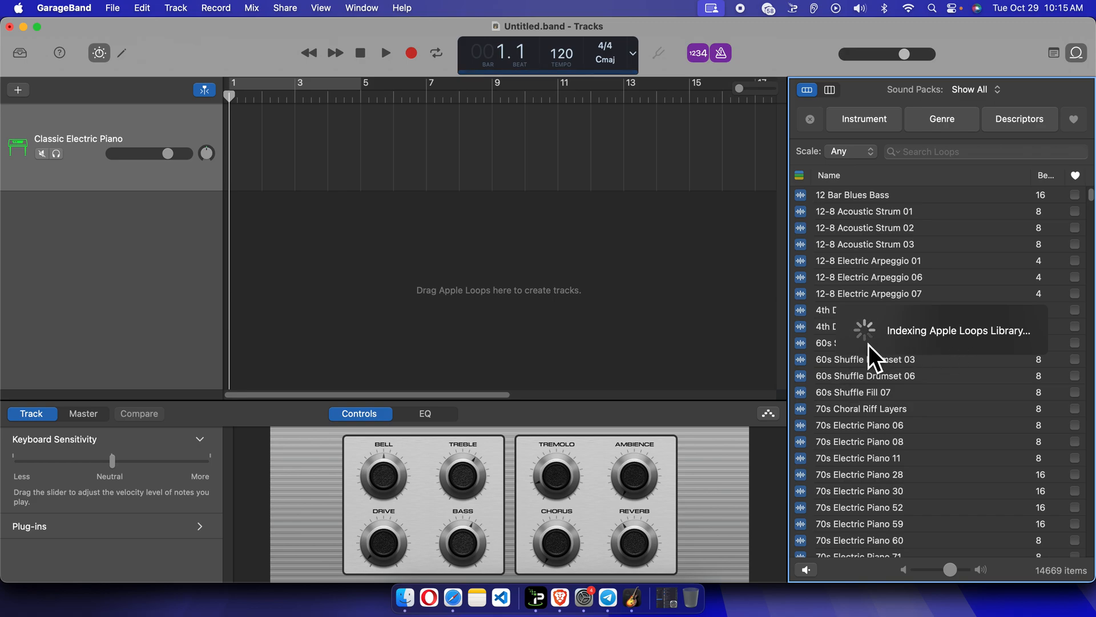
pyautogui.moveTo(1012, 369)
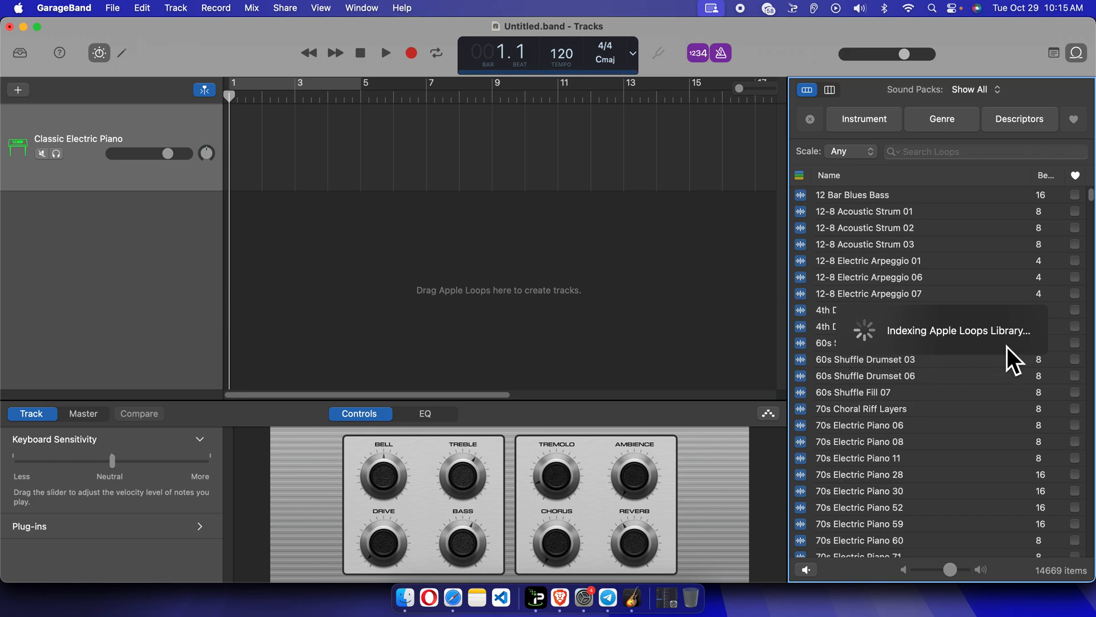
pyautogui.moveTo(849, 463)
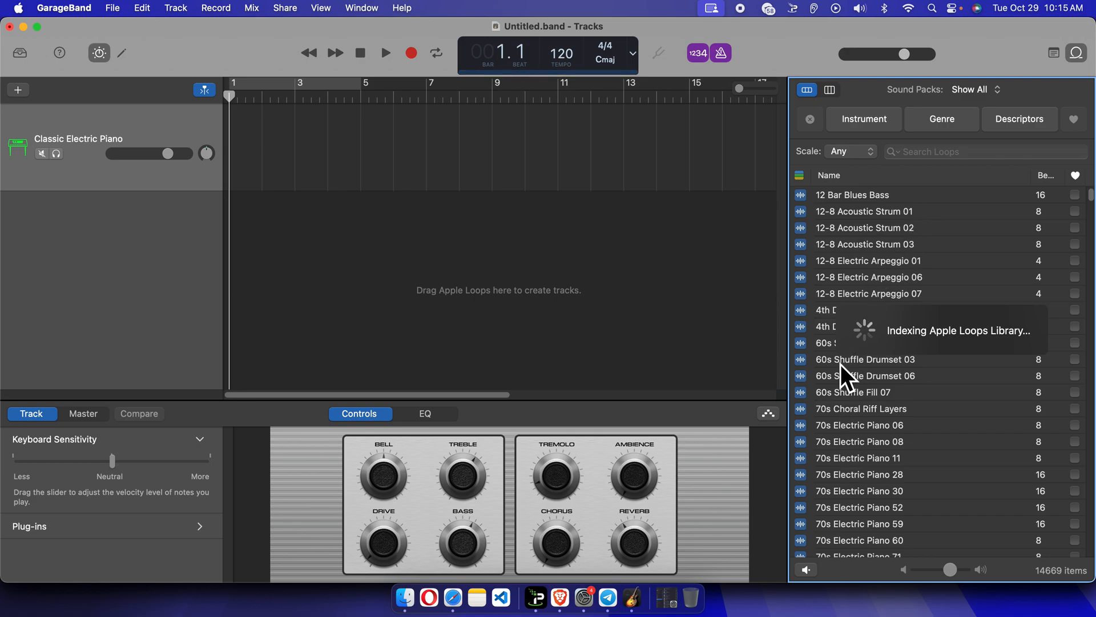
pyautogui.moveTo(77, 29)
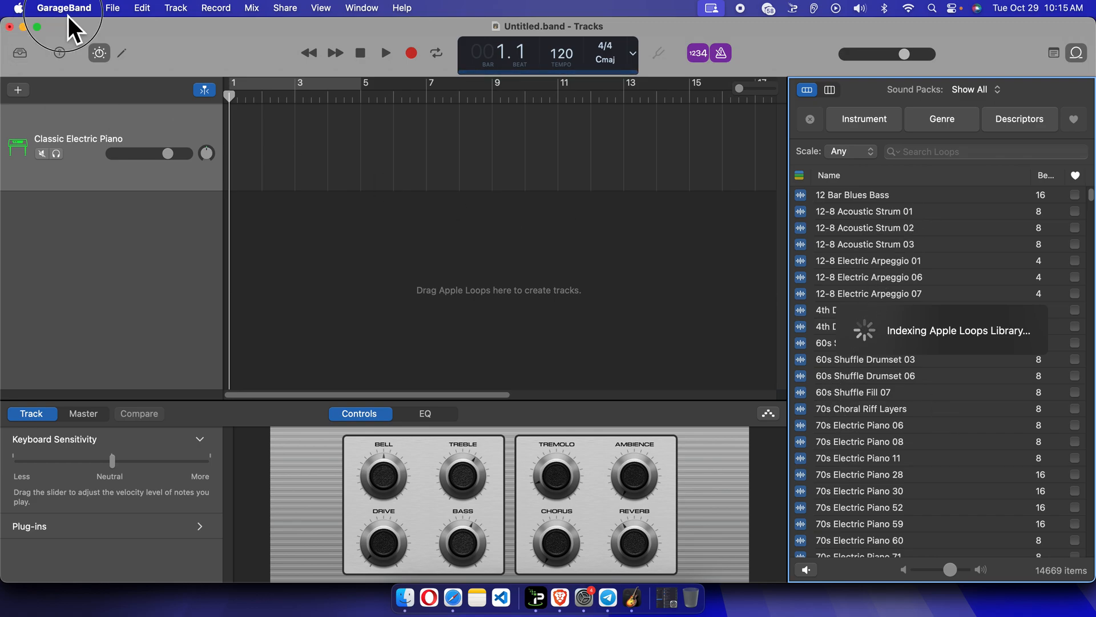
# Reopen the GarageBand menu to show the Sound Library download and reinstall choices
pyautogui.click(64, 8)
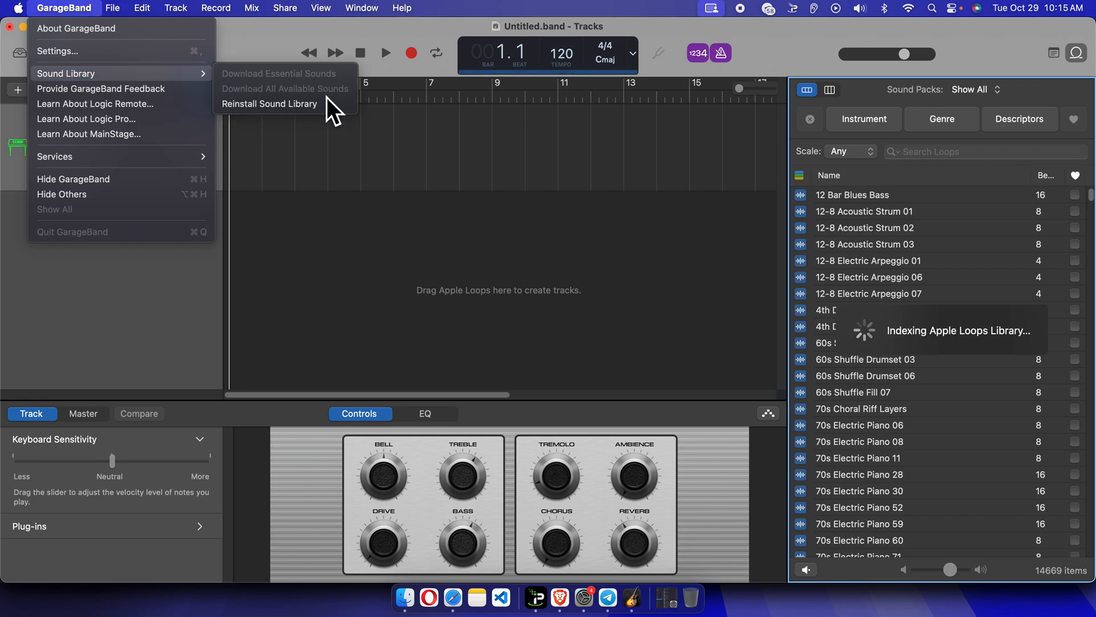
pyautogui.moveTo(1083, 87)
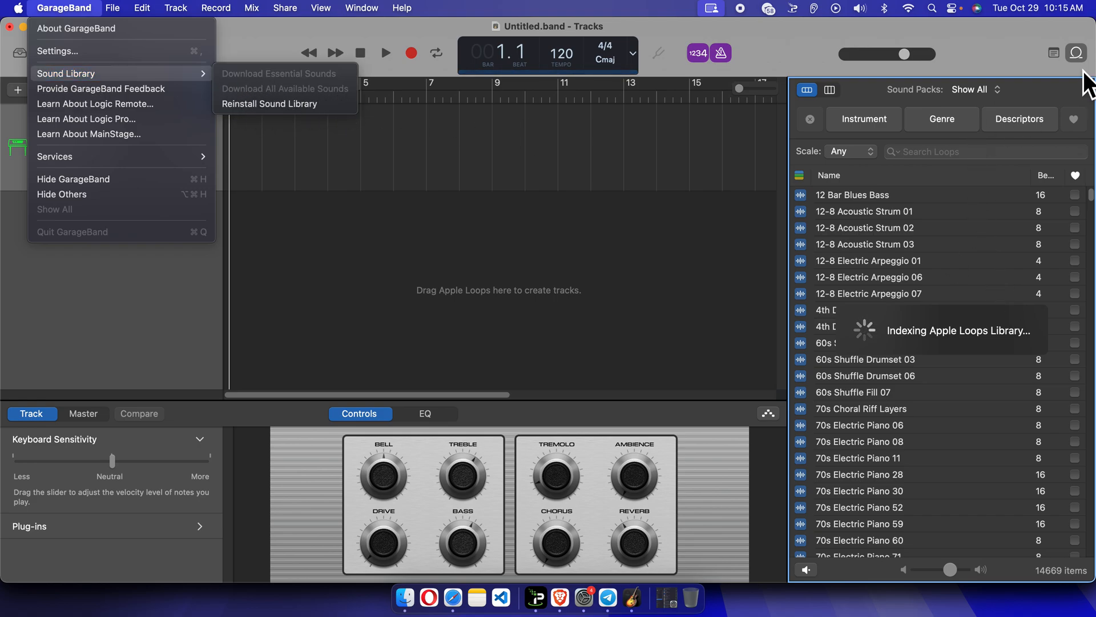
pyautogui.moveTo(843, 527)
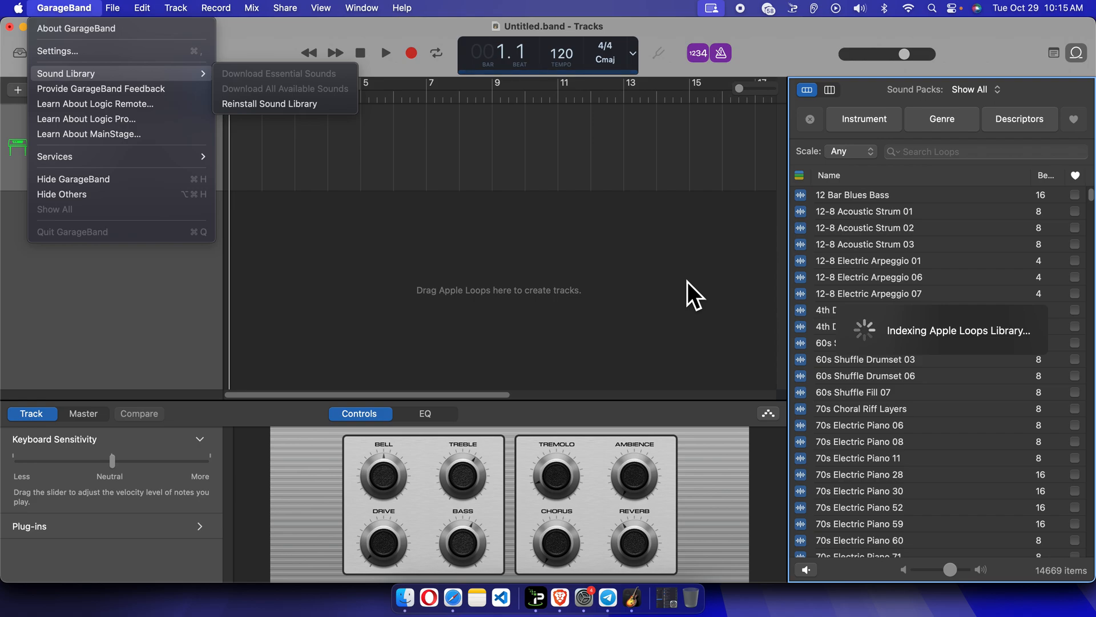
pyautogui.moveTo(726, 347)
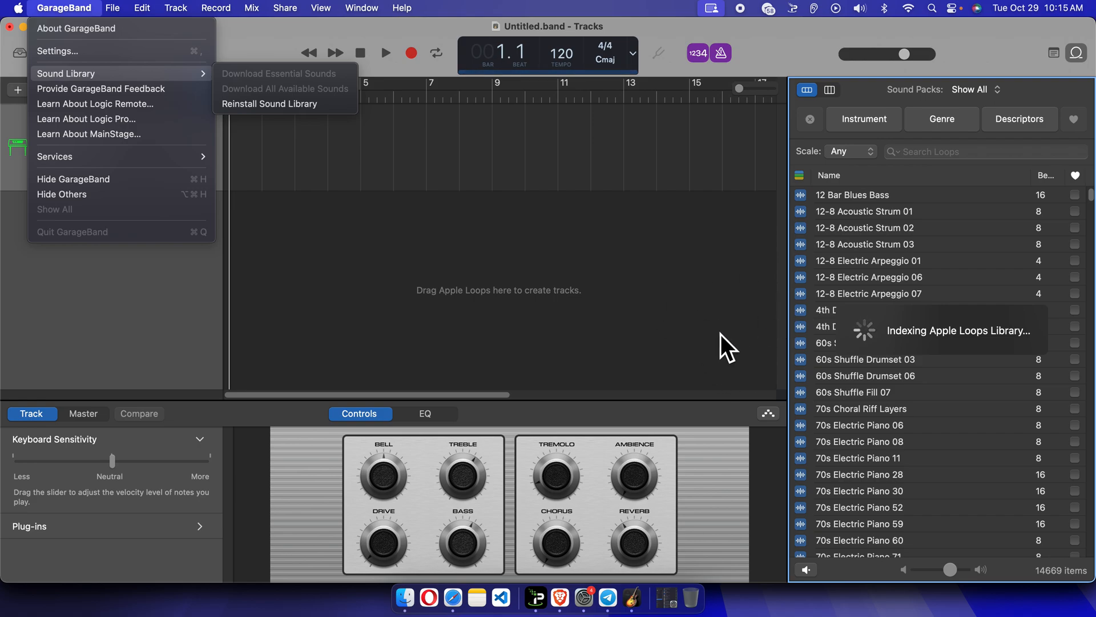
pyautogui.moveTo(638, 252)
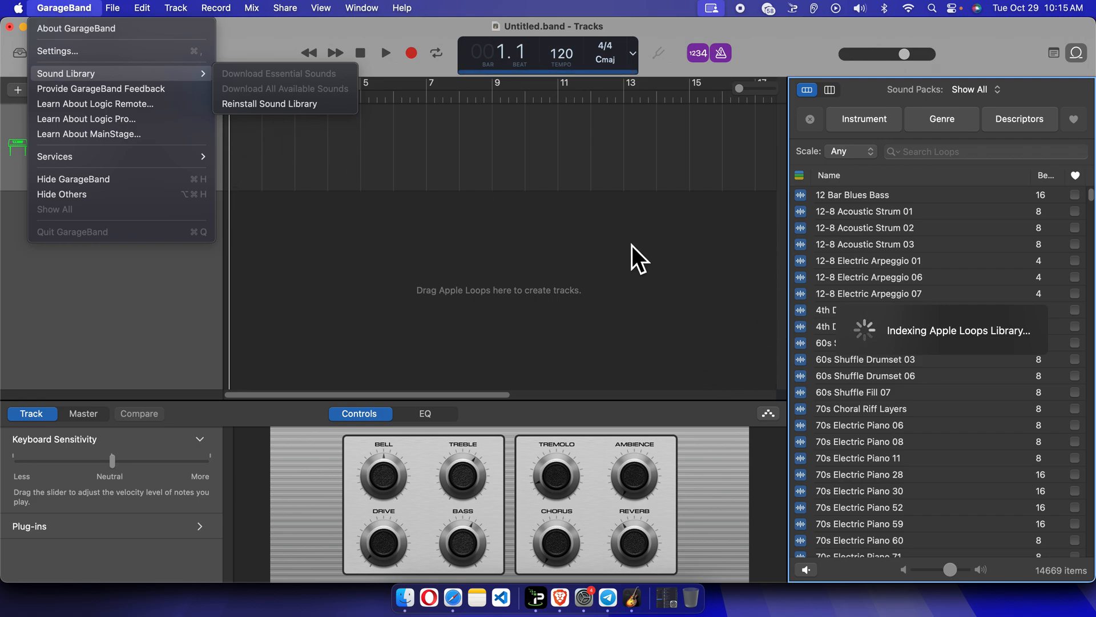
pyautogui.moveTo(432, 221)
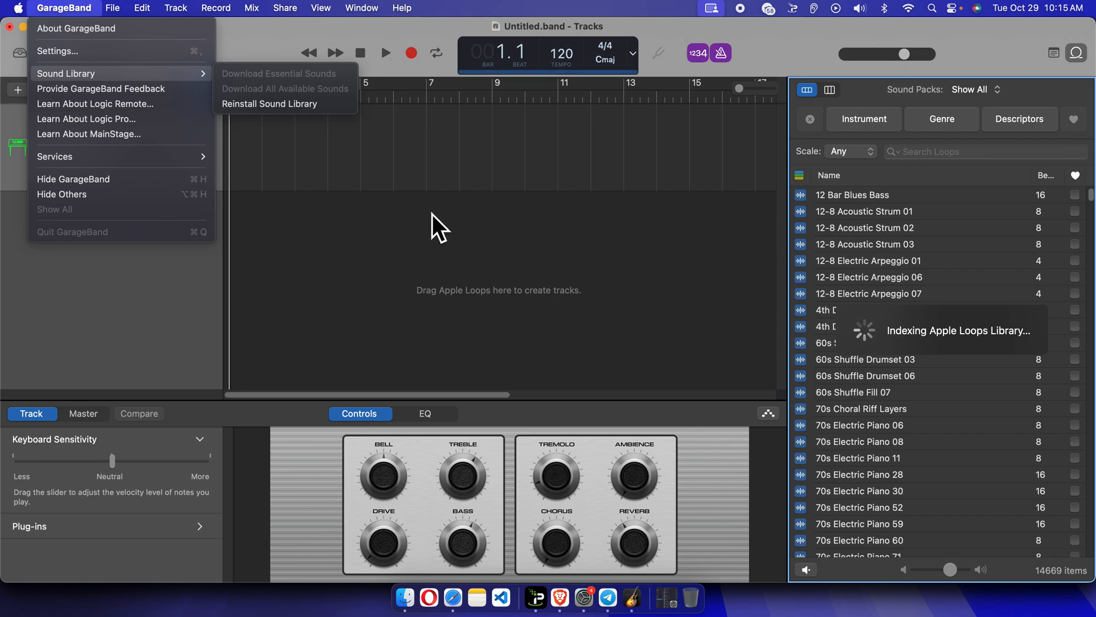